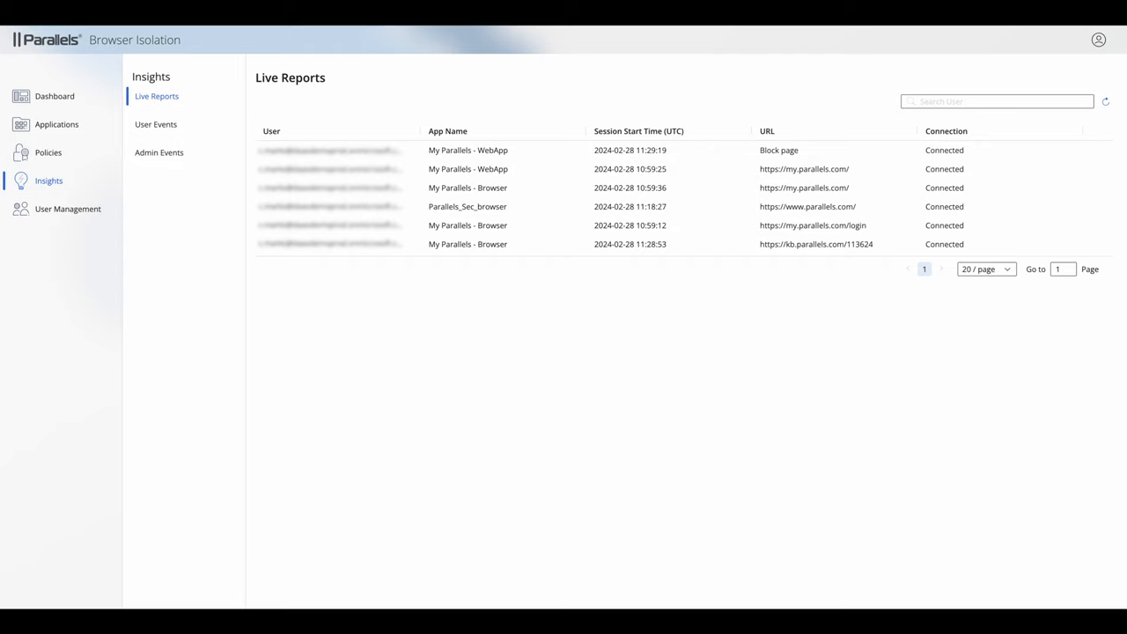
mouse_move(940, 173)
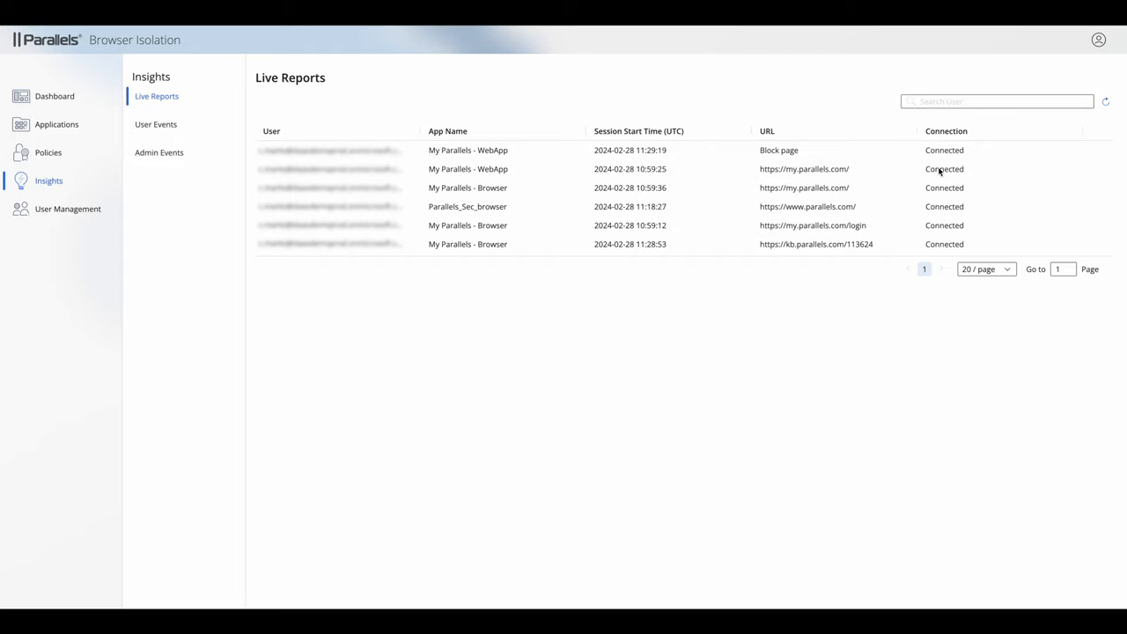
mouse_move(941, 226)
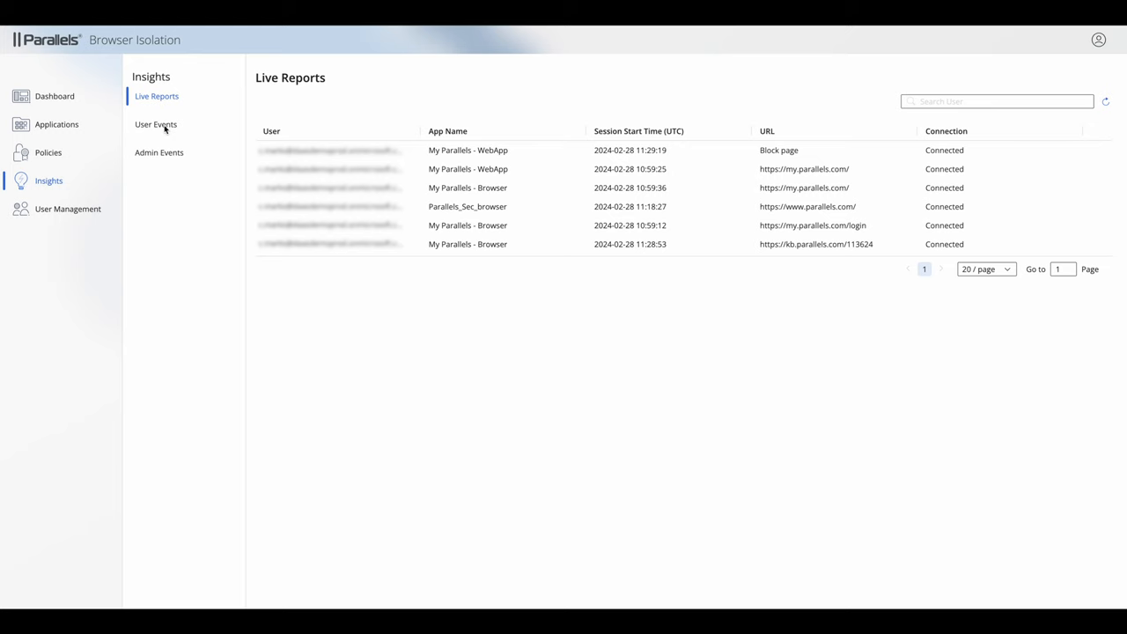
Review the User Events log under Insights, then switch to the Admin Events log
left_click(155, 124)
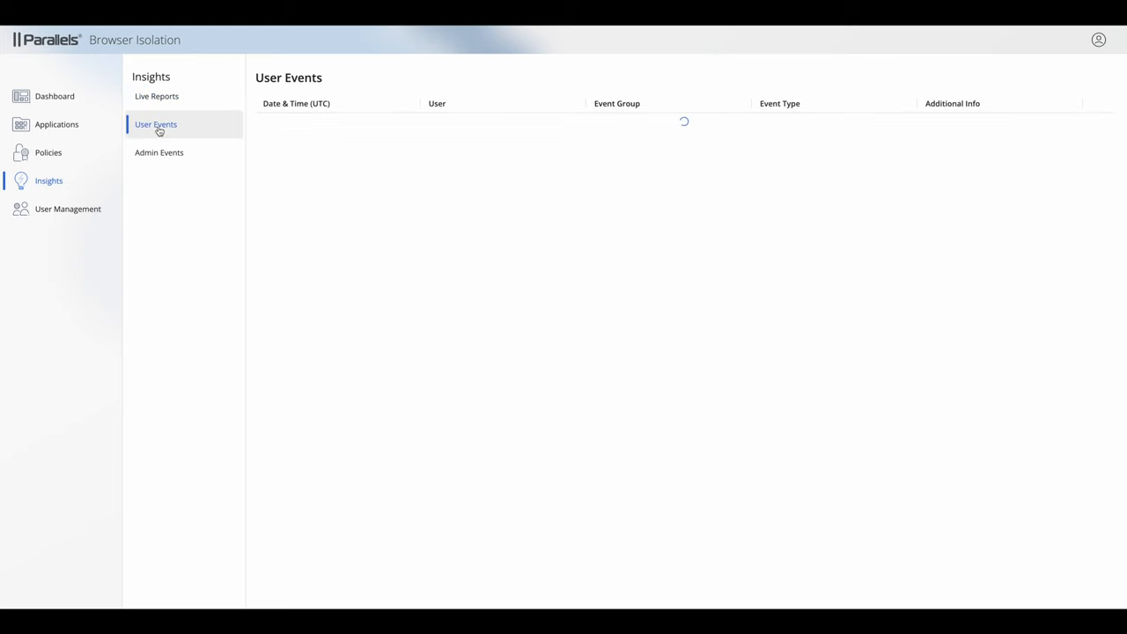
left_click(155, 123)
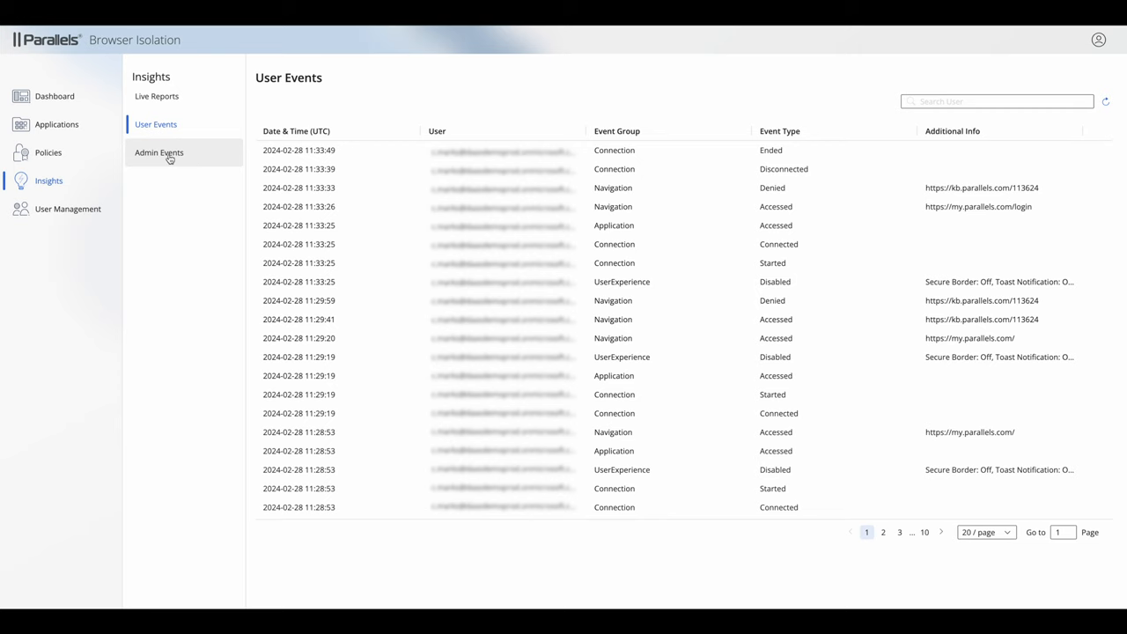
left_click(159, 151)
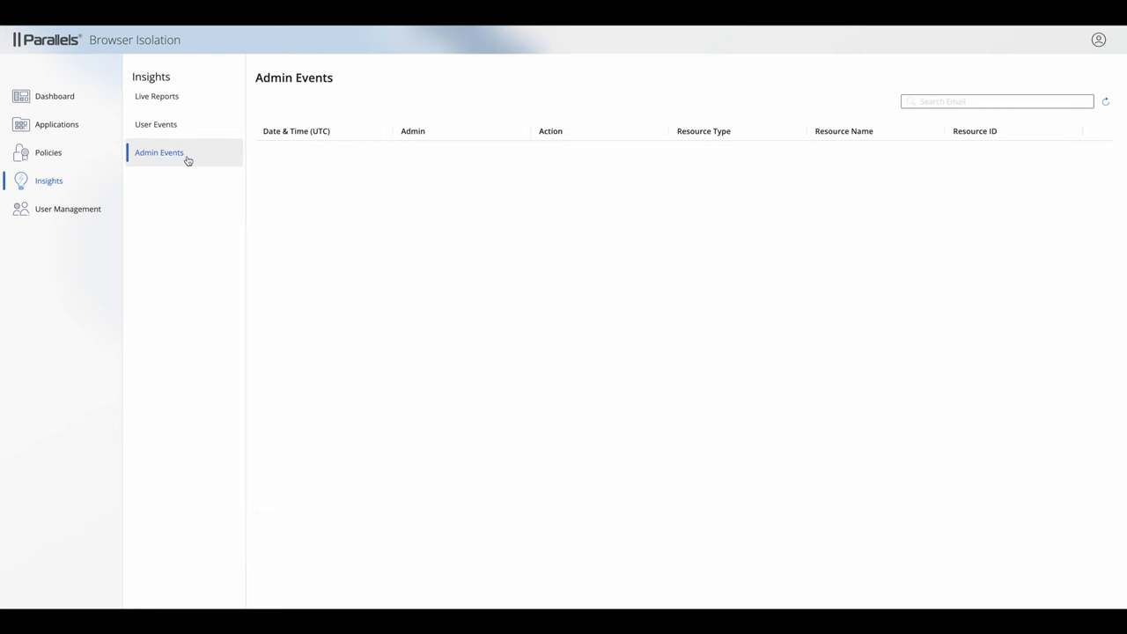
left_click(158, 151)
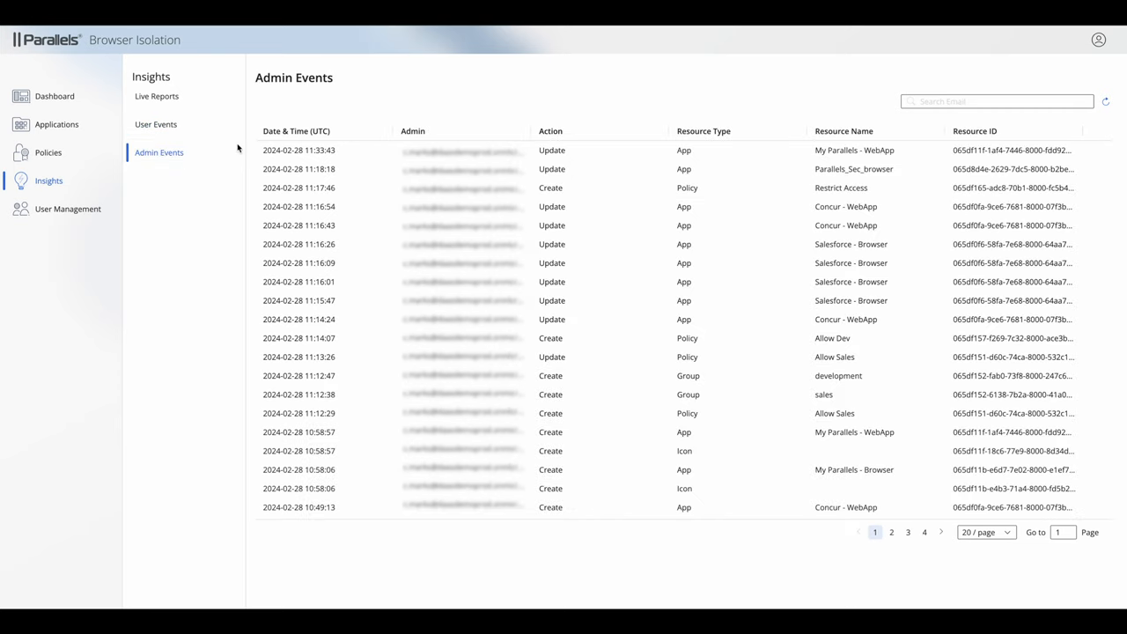
mouse_move(155, 123)
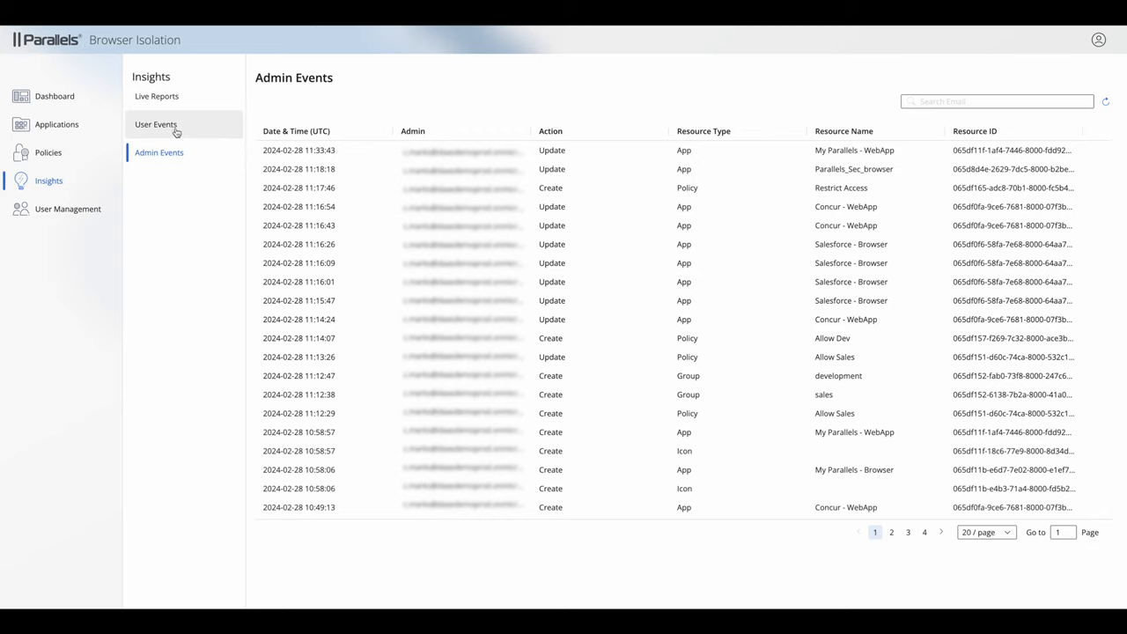
mouse_move(173, 130)
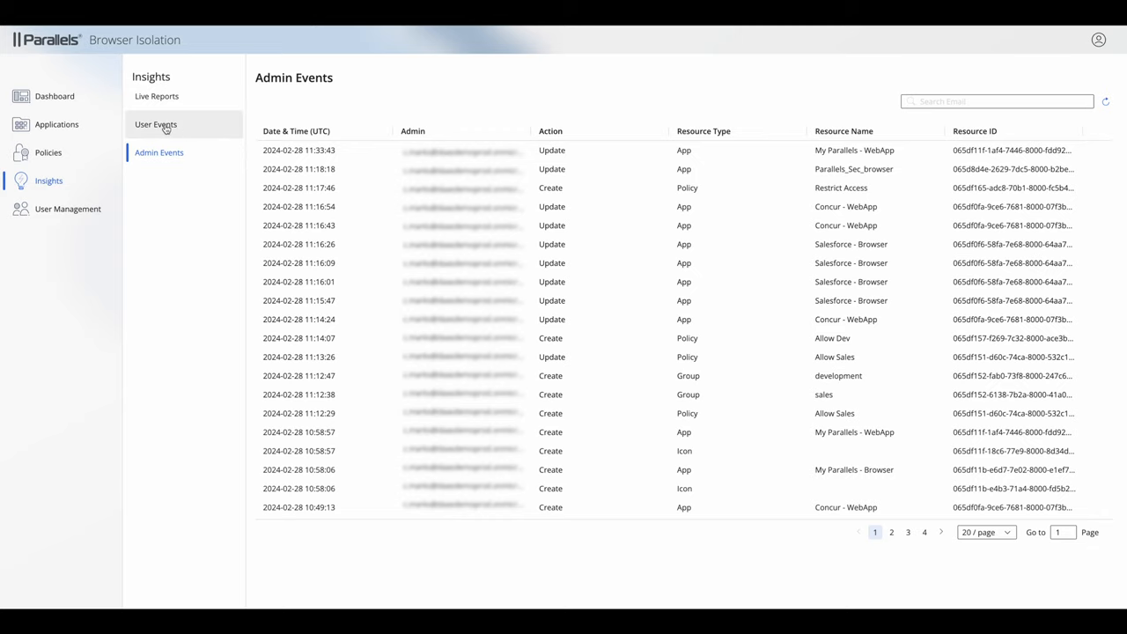
Return to the User Events log and inspect the denied navigation to kb.parallels.com
left_click(155, 123)
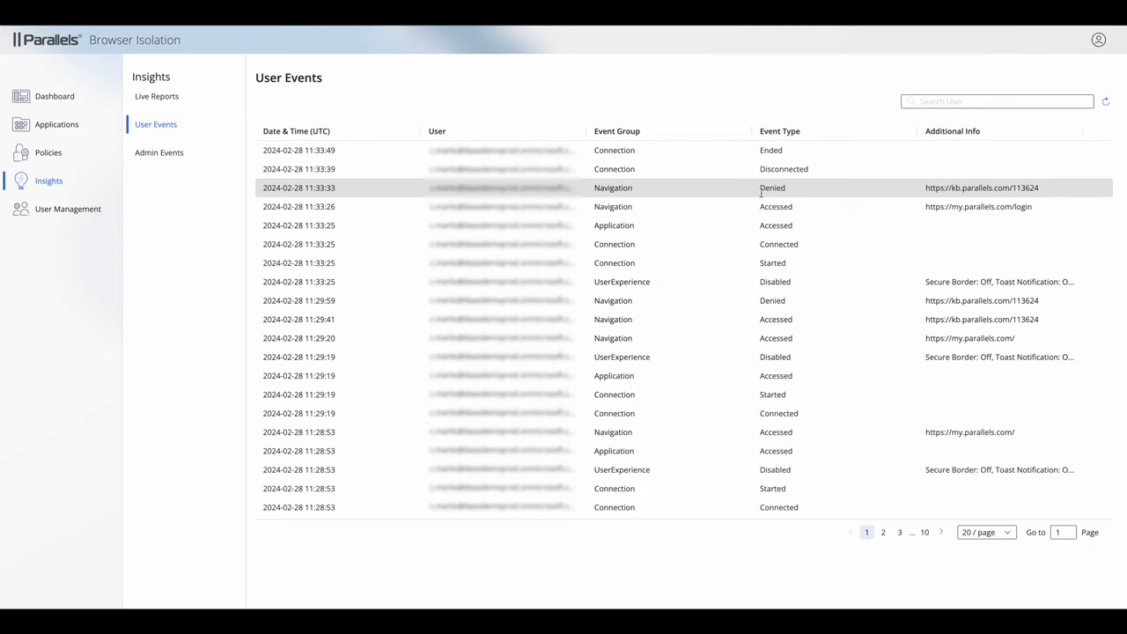
mouse_move(806, 192)
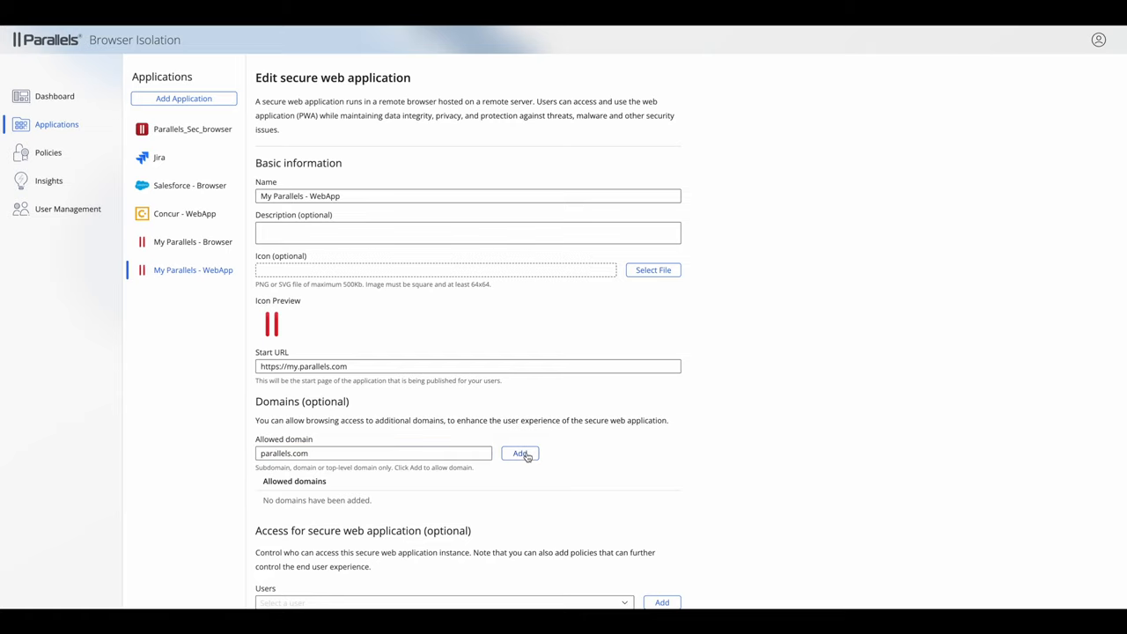
Add parallels.com to the allowed domains of My Parallels - WebApp and save the application
left_click(519, 452)
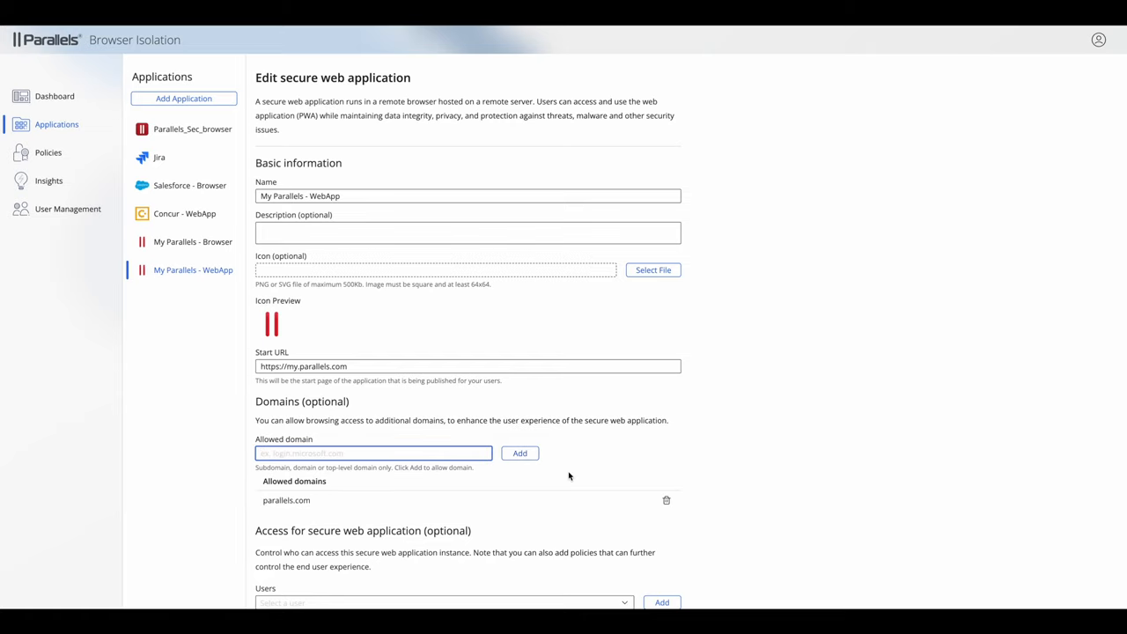
scroll("down", 3)
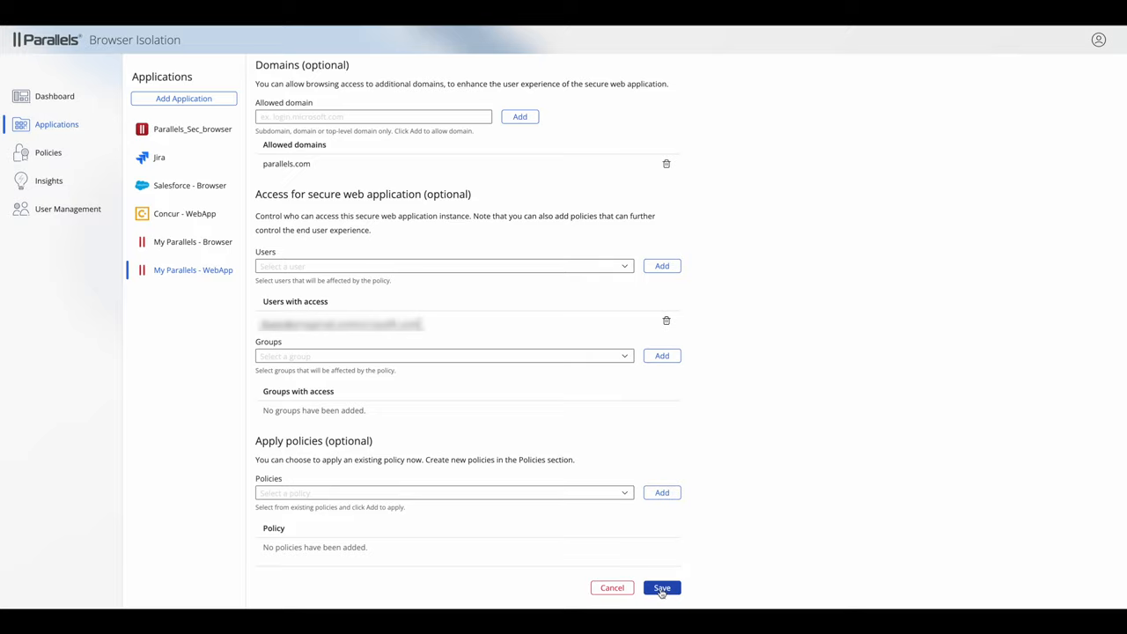
left_click(663, 588)
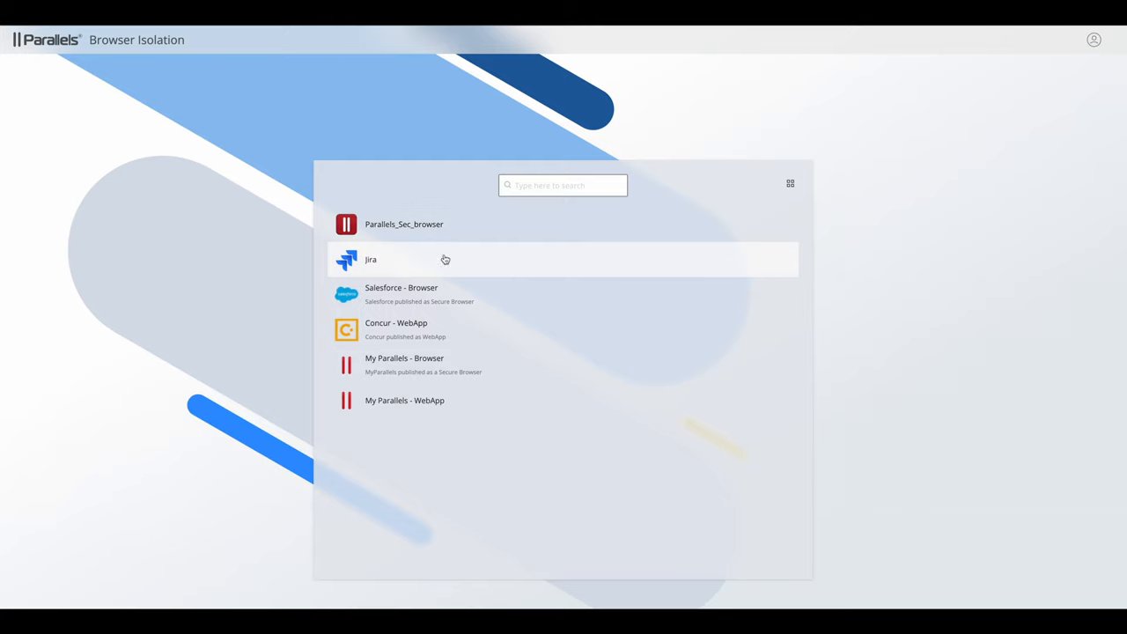
mouse_move(447, 433)
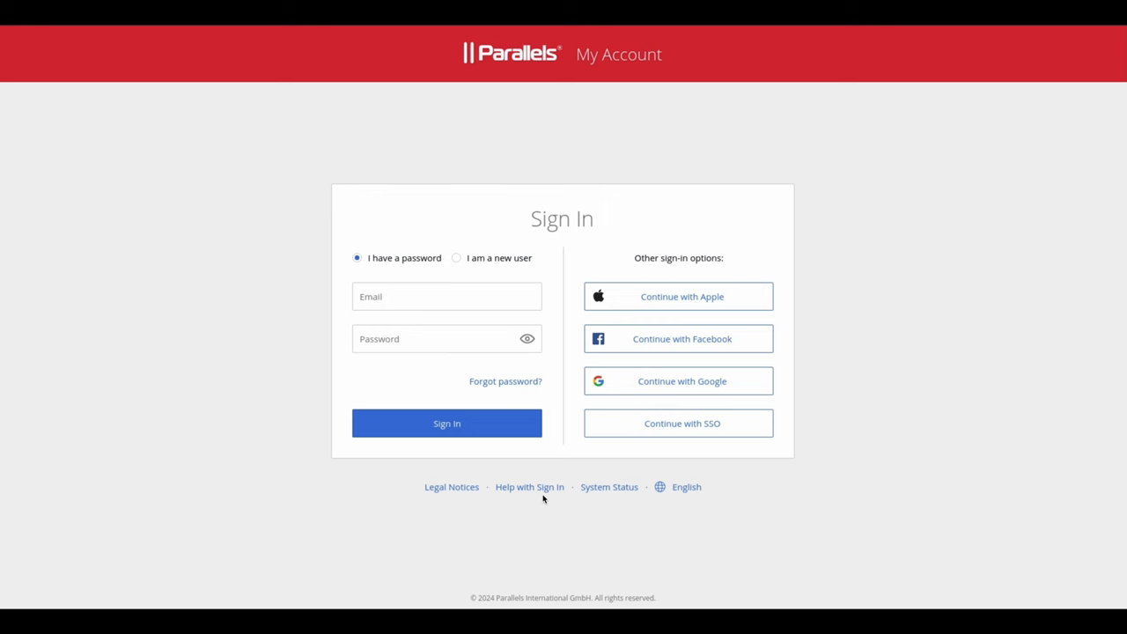
mouse_move(523, 493)
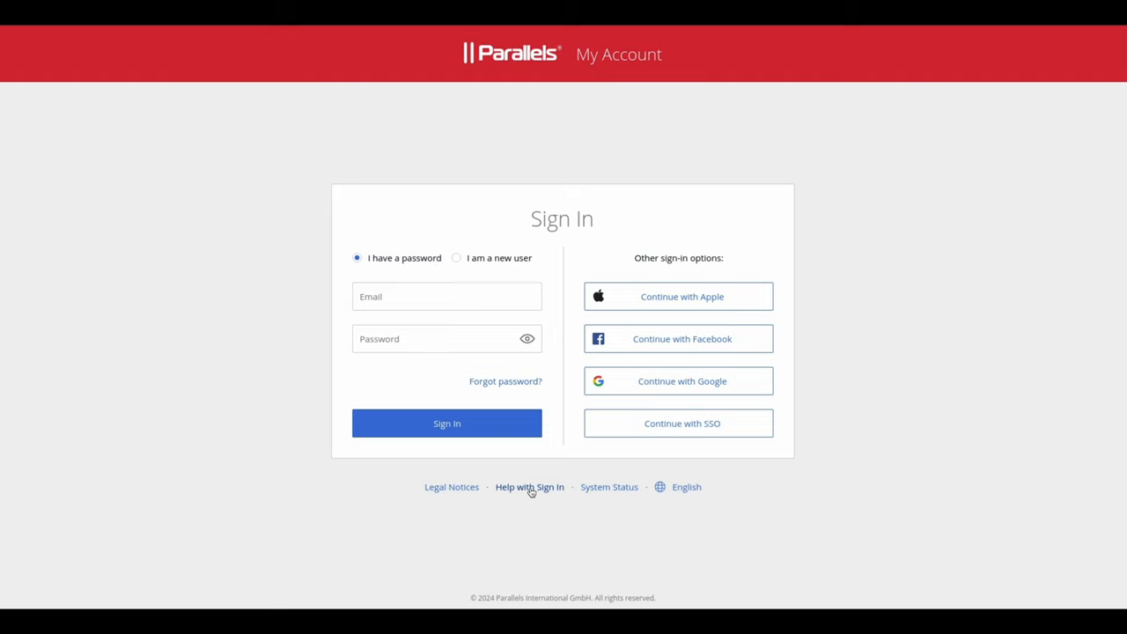
From the My Parallels sign-in page, follow the sign-in help and System Status links
left_click(528, 486)
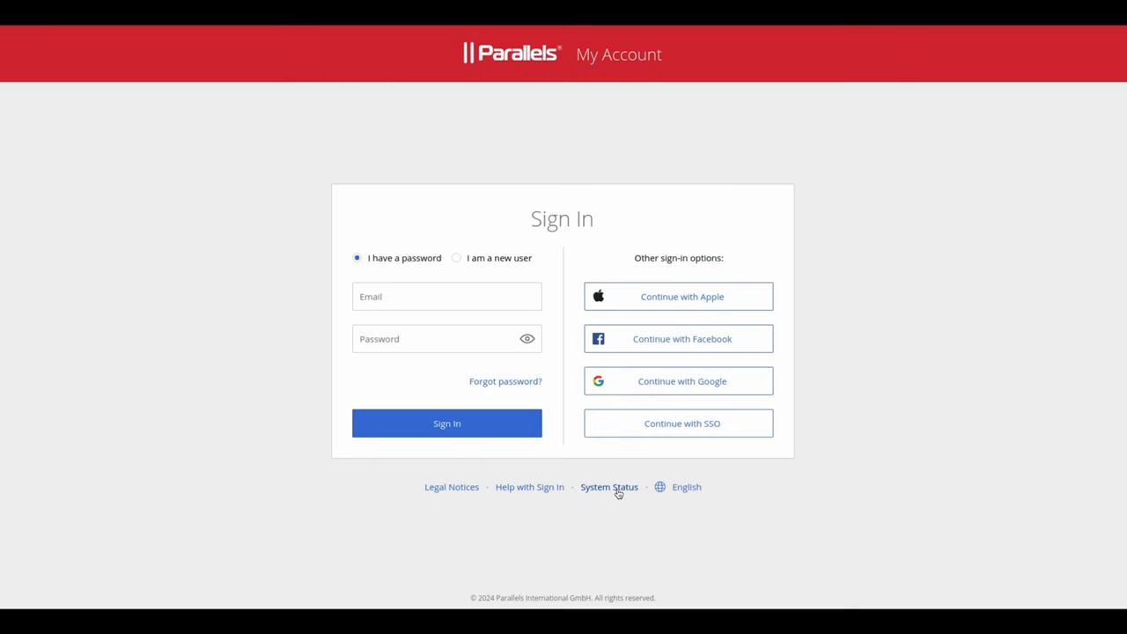
left_click(609, 486)
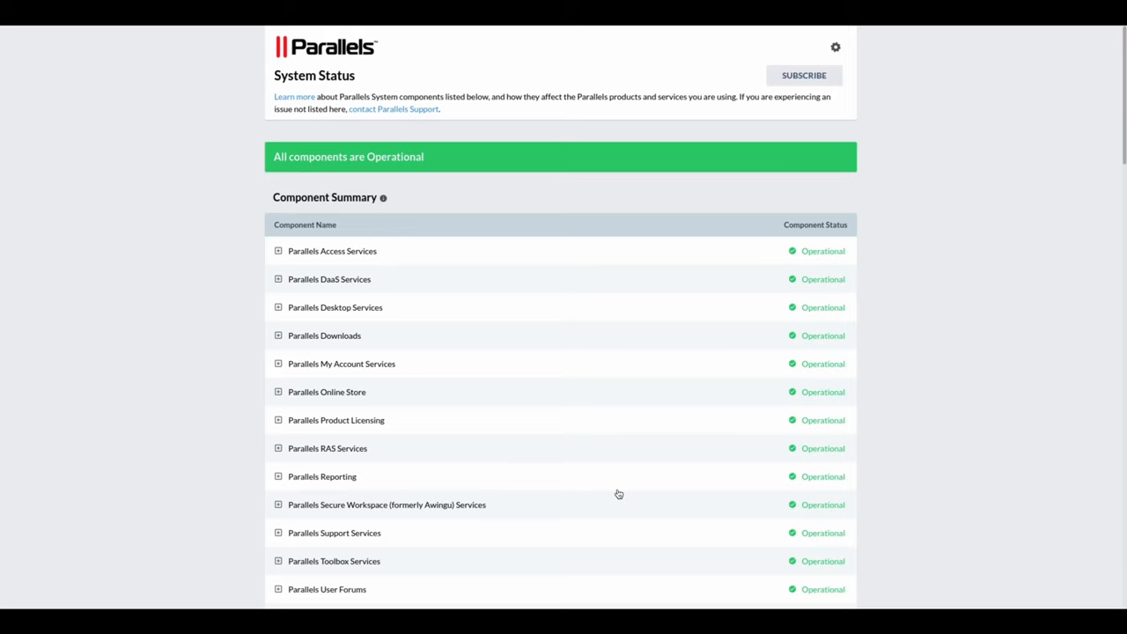
mouse_move(524, 290)
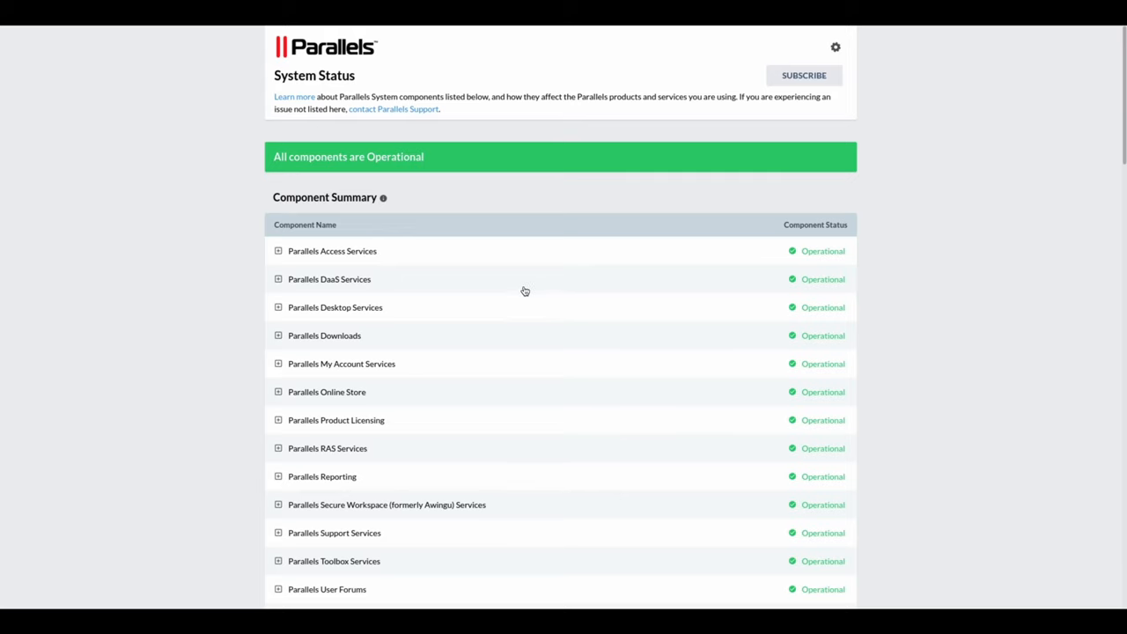
mouse_move(510, 289)
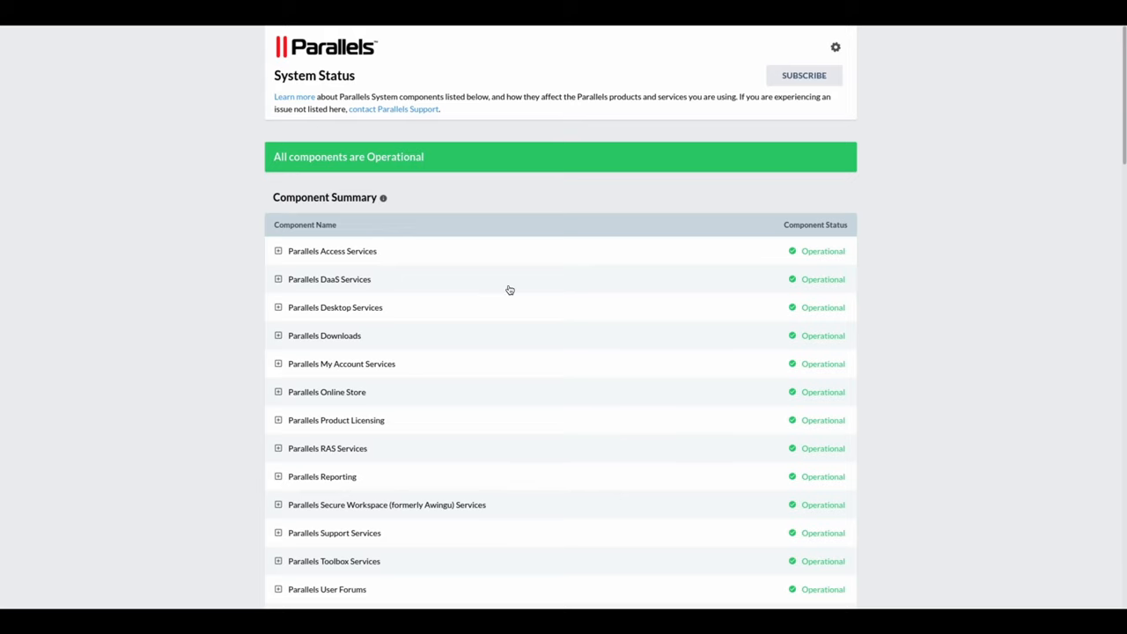